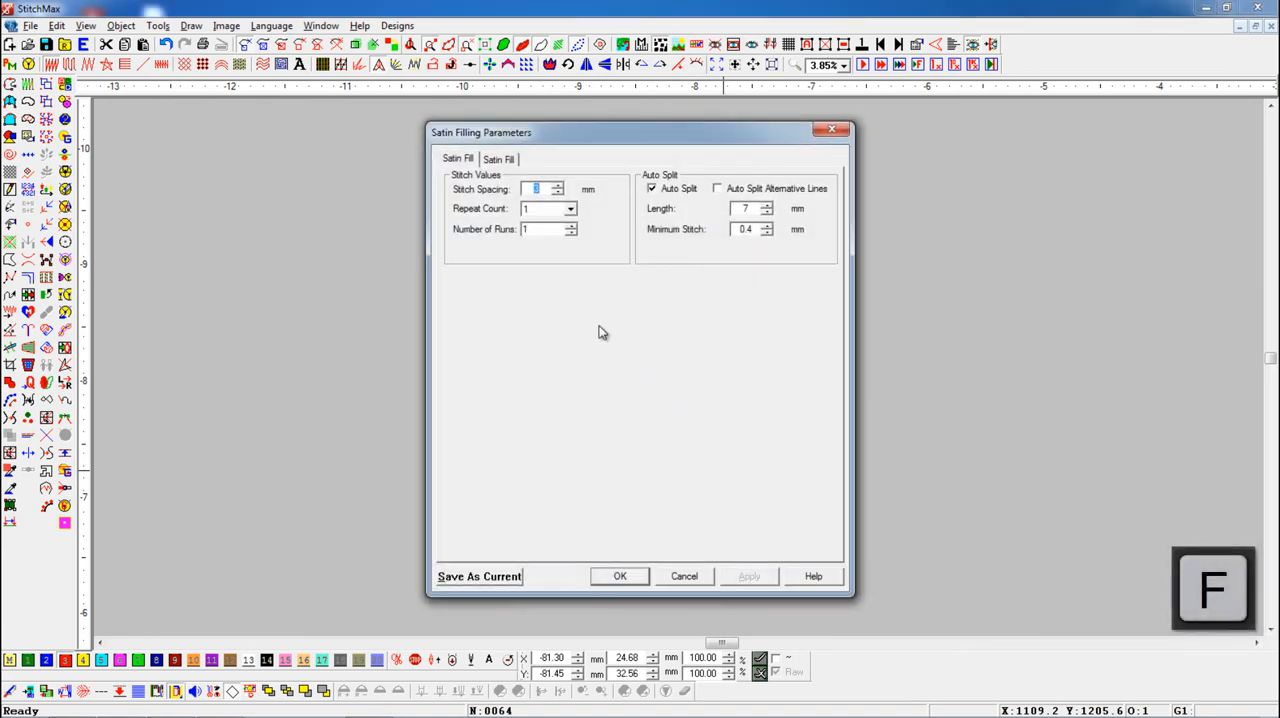
# - Choose the Star Ring With Seq style in the satin fill style settings
pyautogui.click(500, 160)
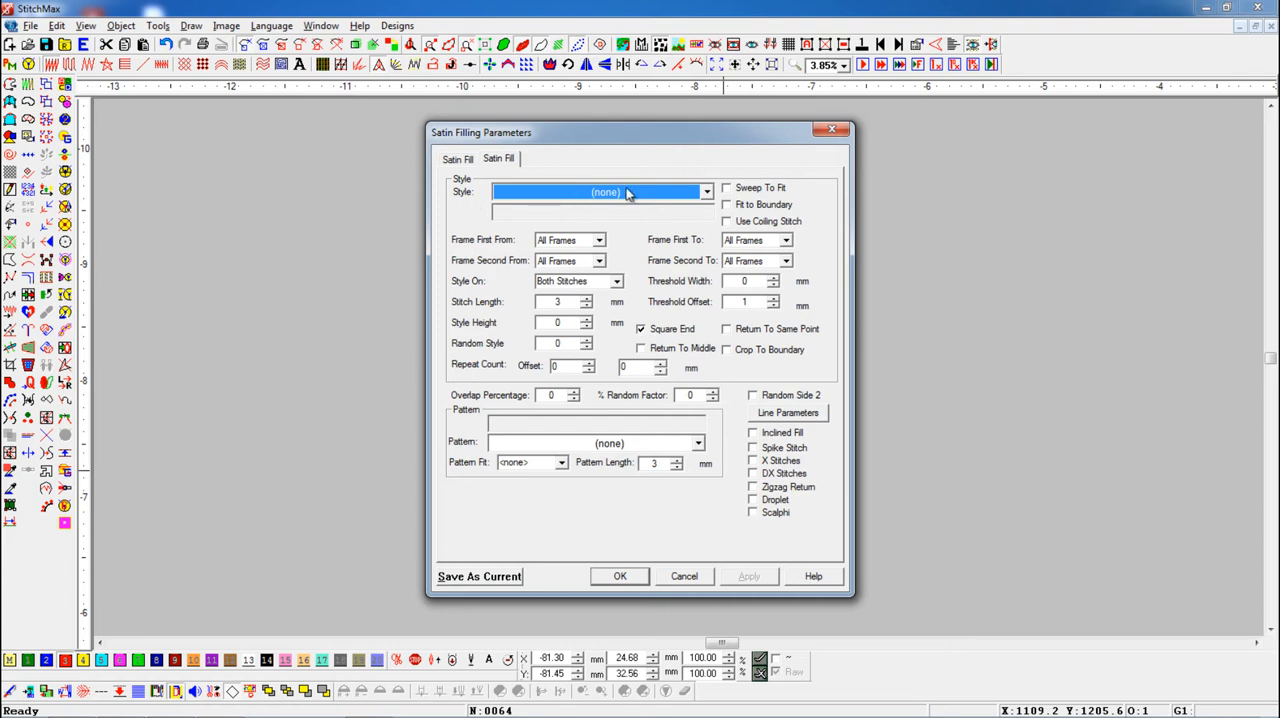
pyautogui.click(704, 192)
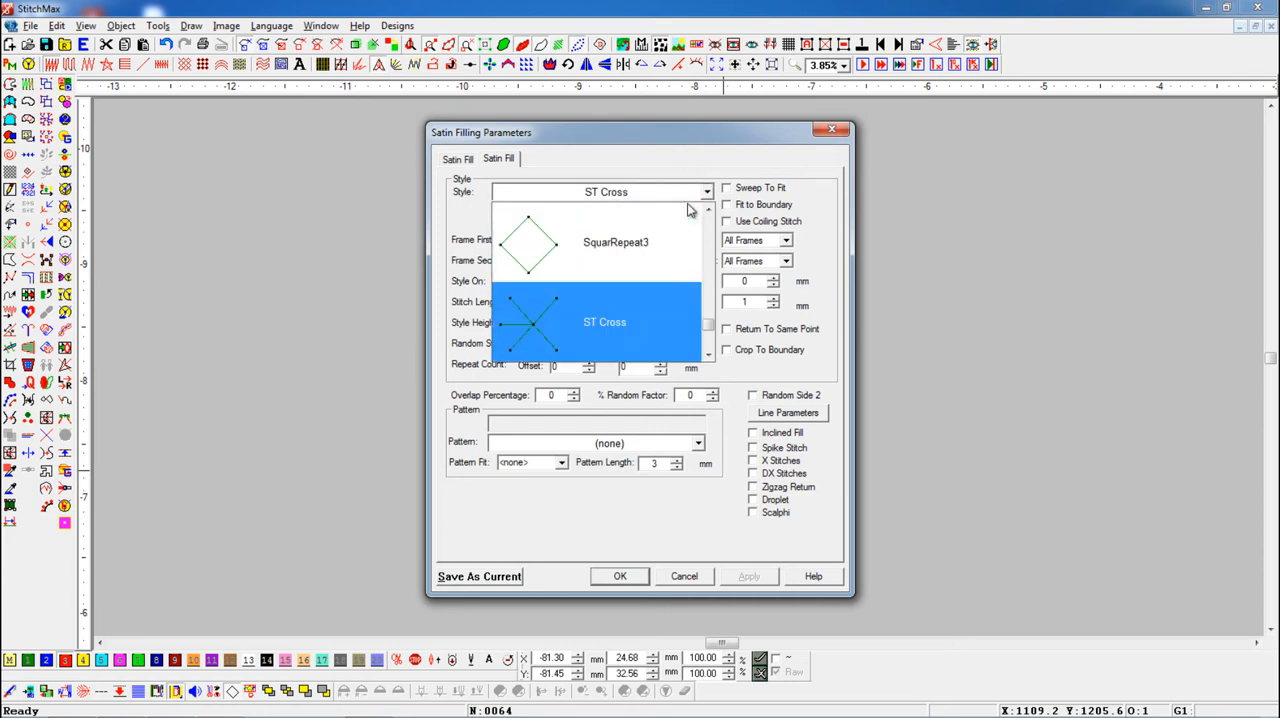
pyautogui.click(604, 204)
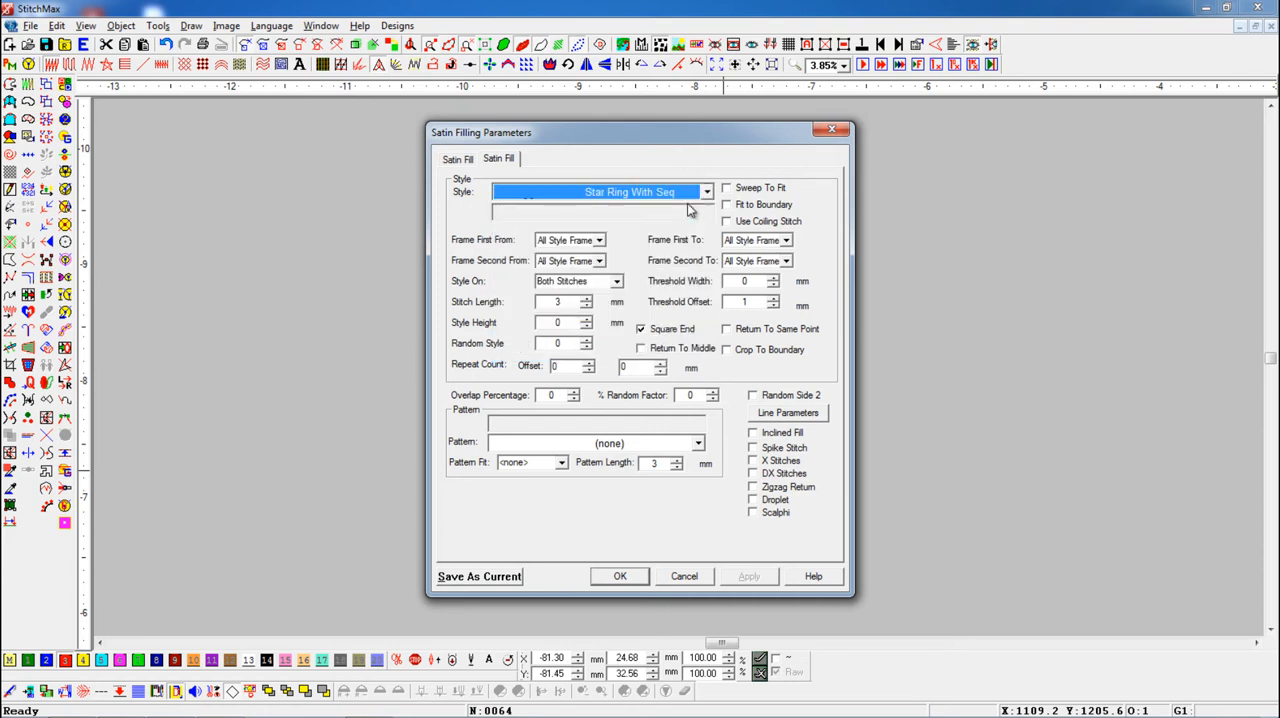
pyautogui.moveTo(564, 272)
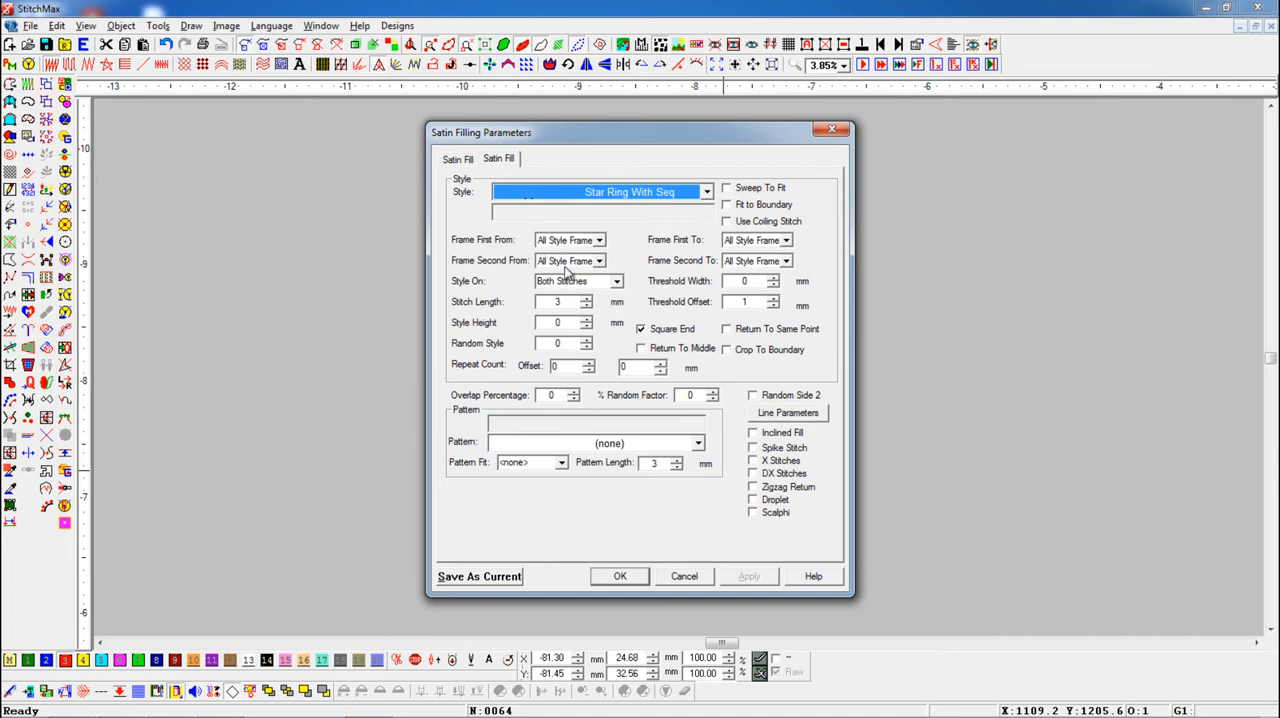
# - Set the first row to frame 1 and the second to frame 2, then apply the fill to the oval
pyautogui.click(598, 260)
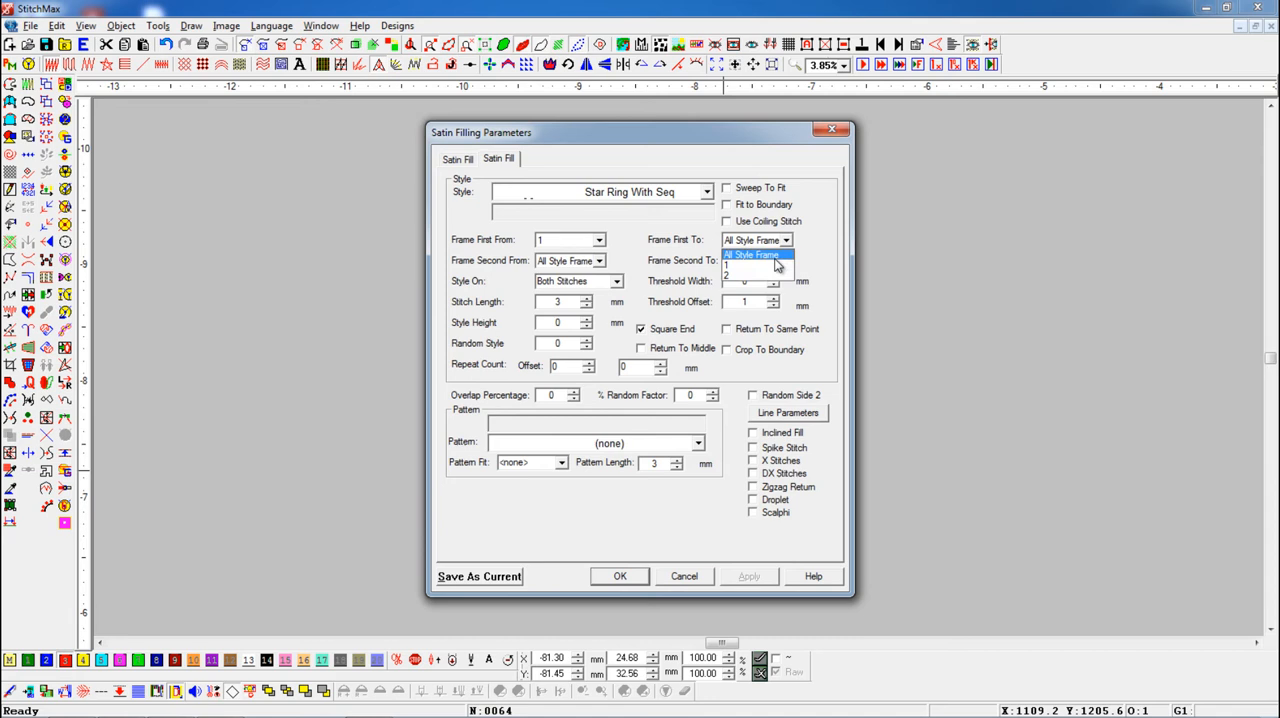
pyautogui.click(750, 254)
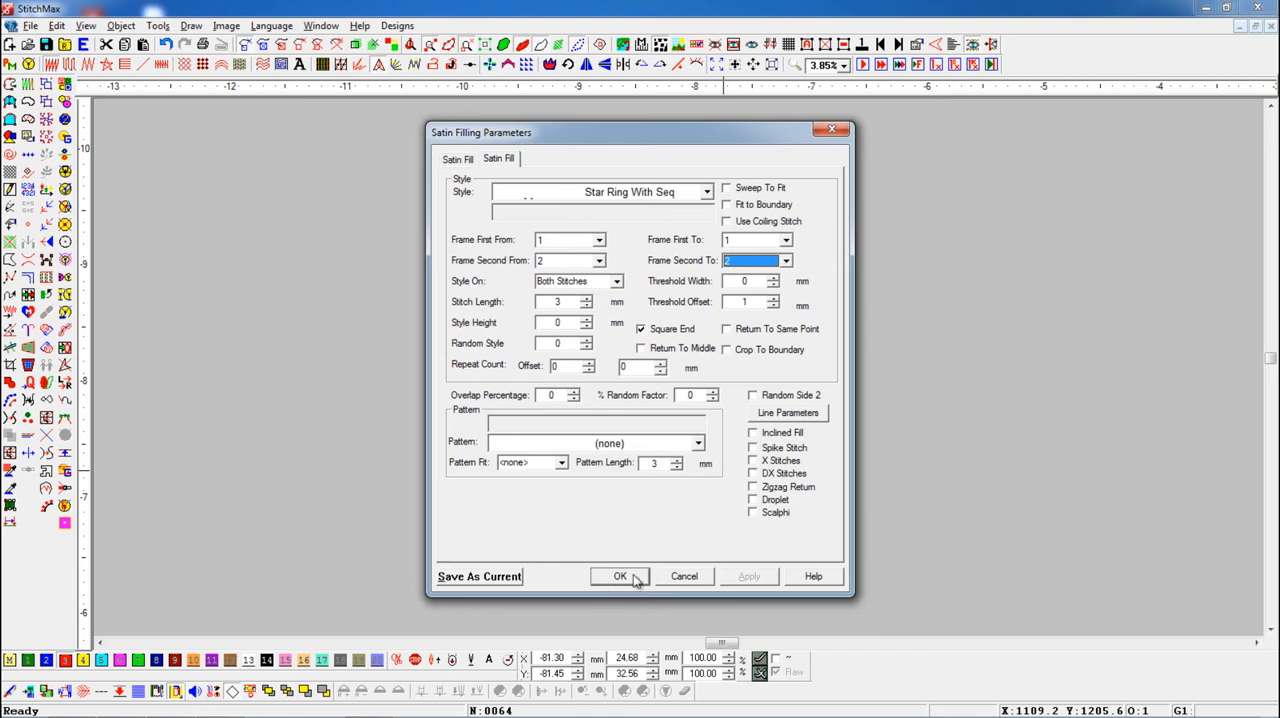
pyautogui.click(620, 576)
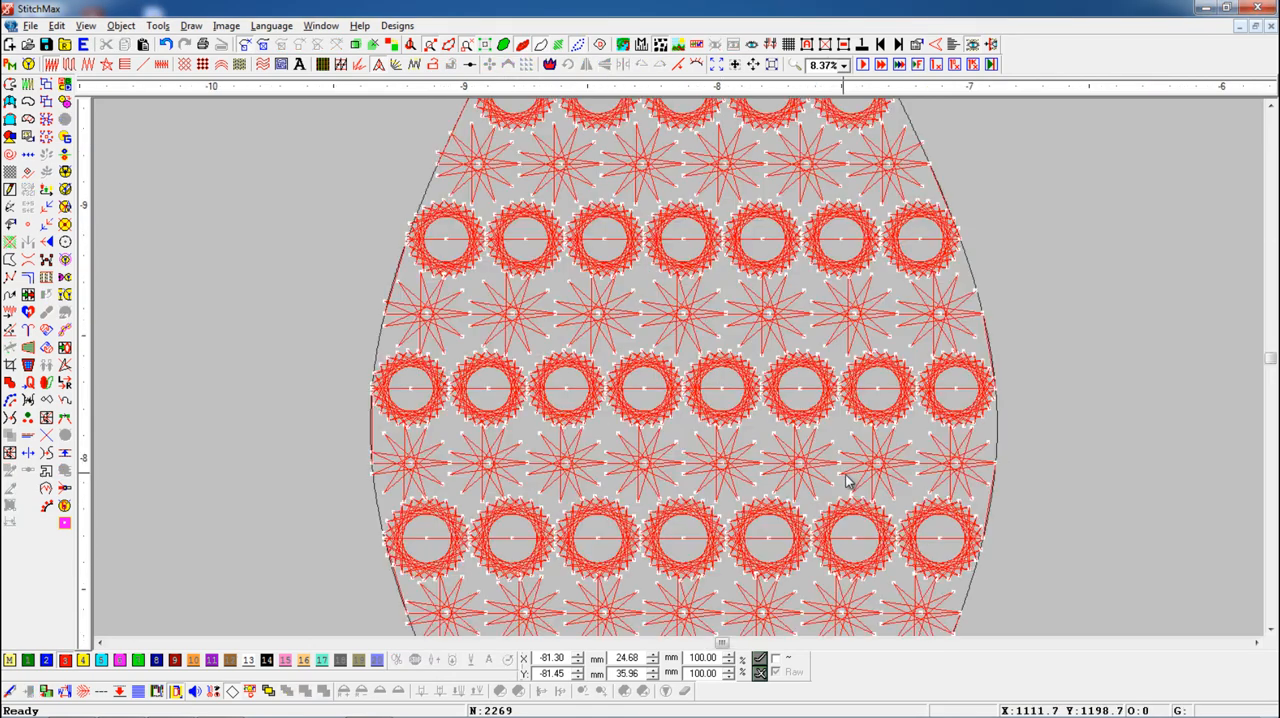
pyautogui.press('shift+z')
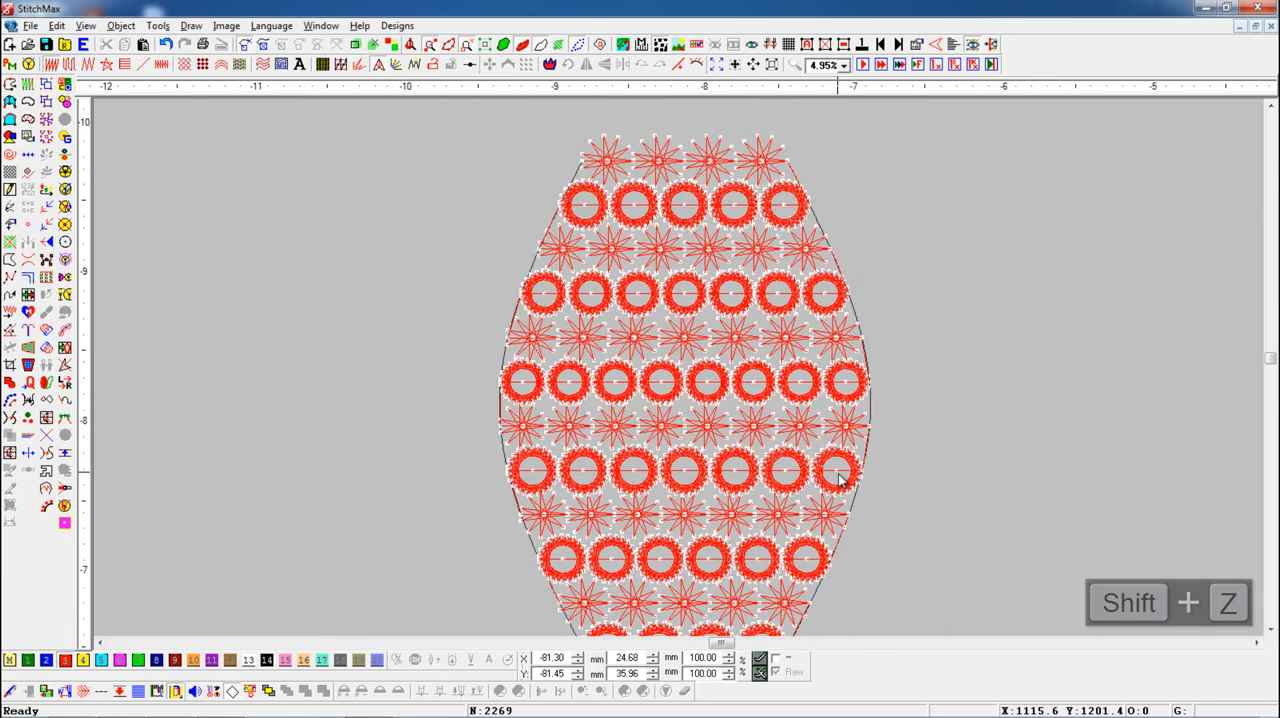